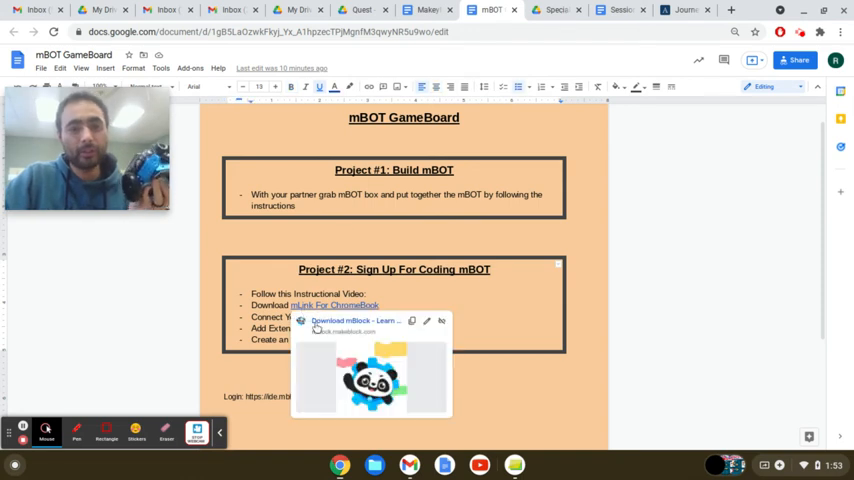
Step: Follow the 'mLink For ChromeBook' link in Project #2 of the mBOT GameBoard doc
click(352, 320)
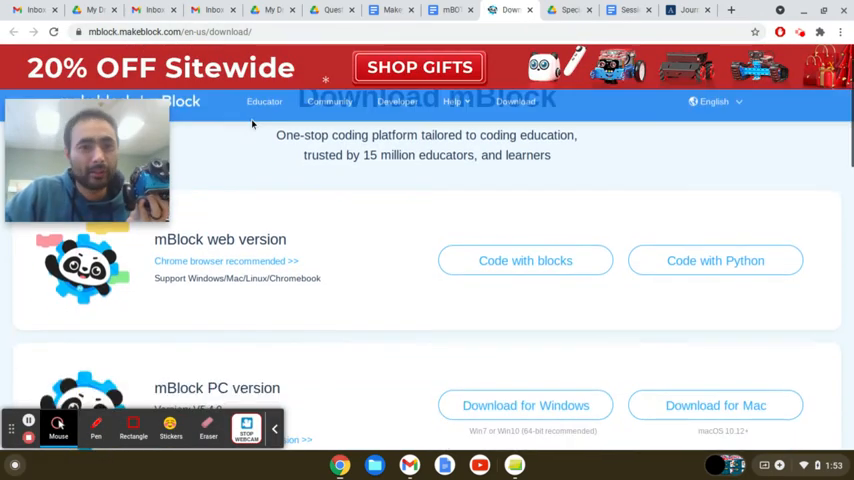
Step: Download mLink for Chromebook from the mBlock download page
scroll(up, 3)
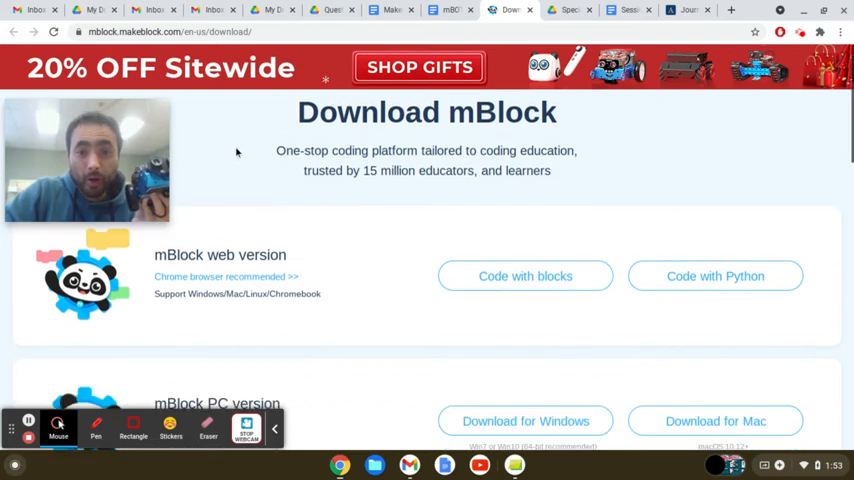
scroll(down, 3)
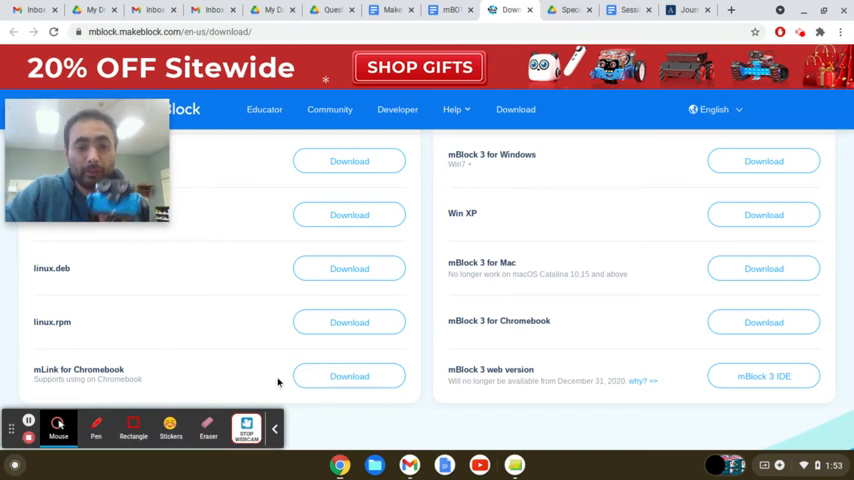
click(349, 376)
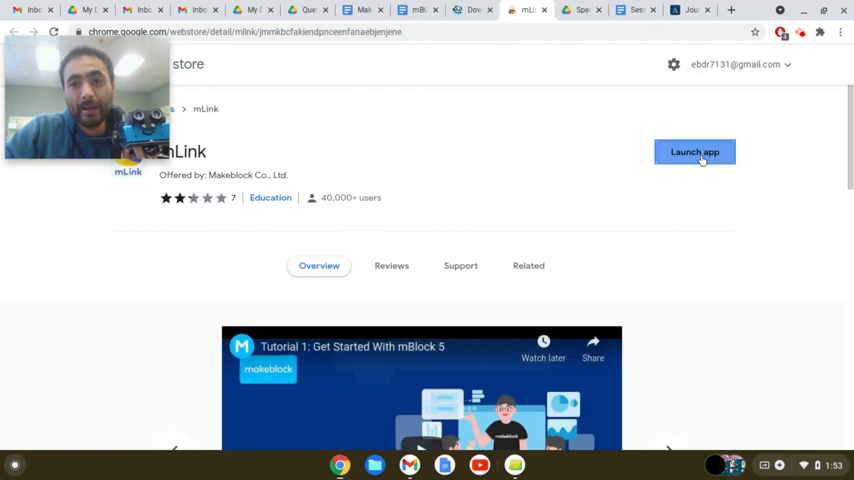
Step: Launch the Makeblock mLink app from its Chrome Web Store listing
click(694, 151)
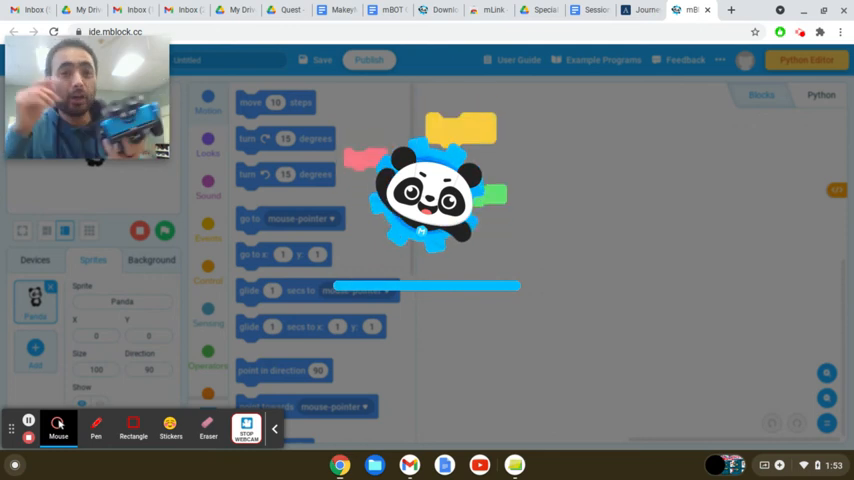
Step: Add a CyberPi device in place of the default Panda sprite
click(35, 260)
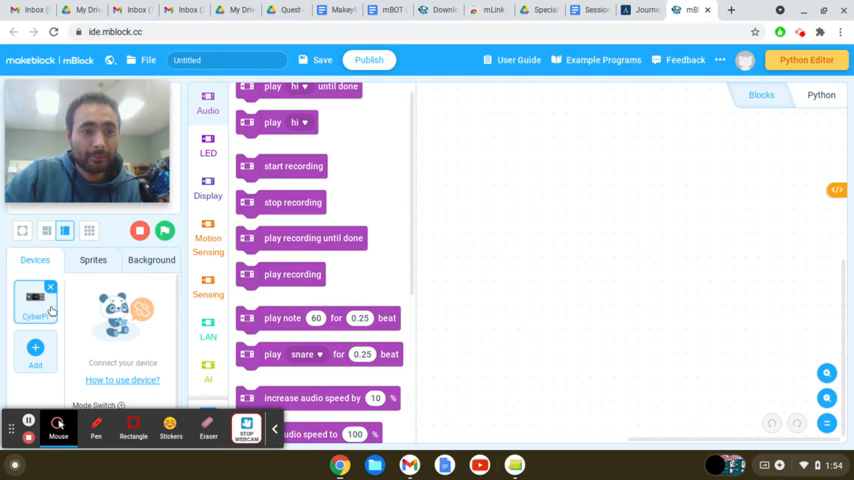
mouse_move(150, 339)
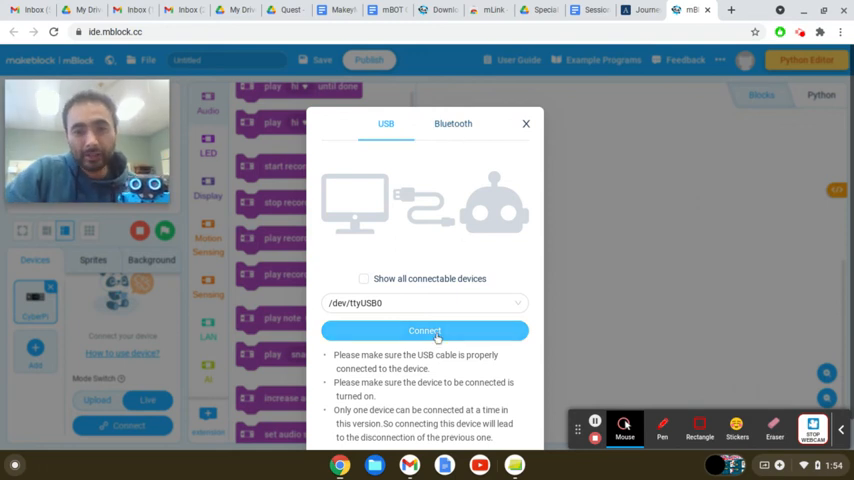
Step: Connect the CyberPi over USB on /dev/ttyUSB0
click(424, 331)
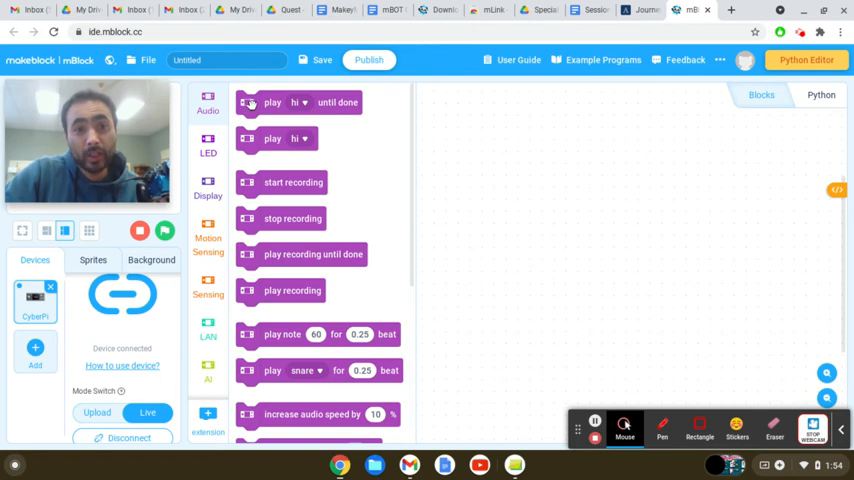
Step: Place a 'play until done' Audio block and set its sound to sigh
drag(297, 102, 580, 117)
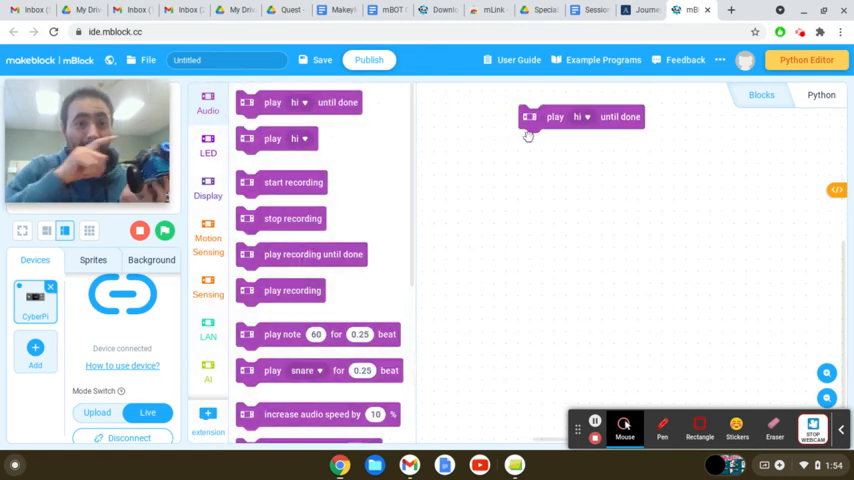
mouse_move(592, 95)
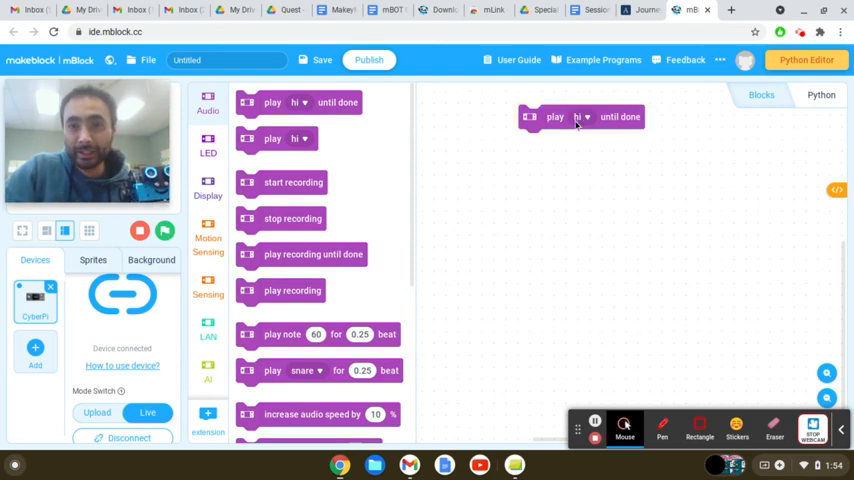
click(580, 116)
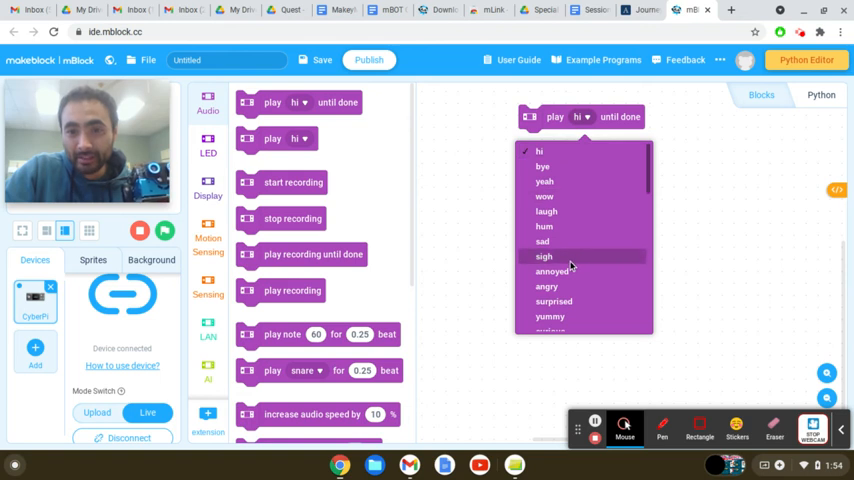
click(543, 256)
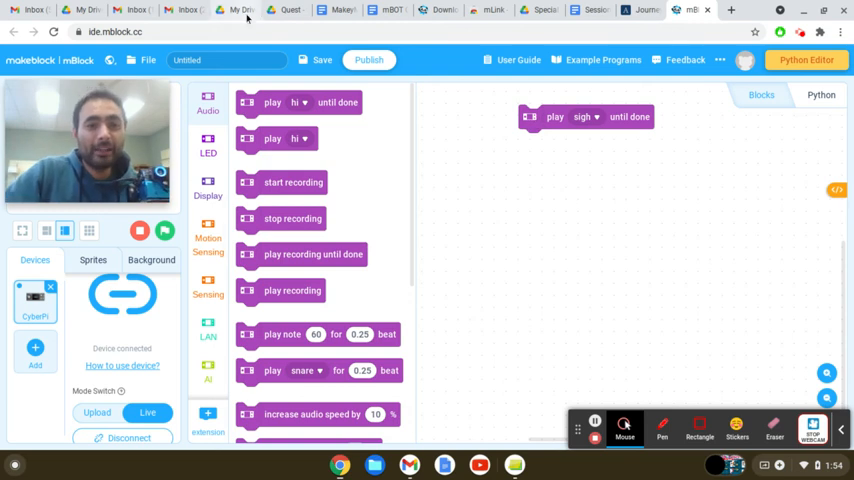
Step: Browse the LED and Display block categories, then open the Extension center
click(208, 140)
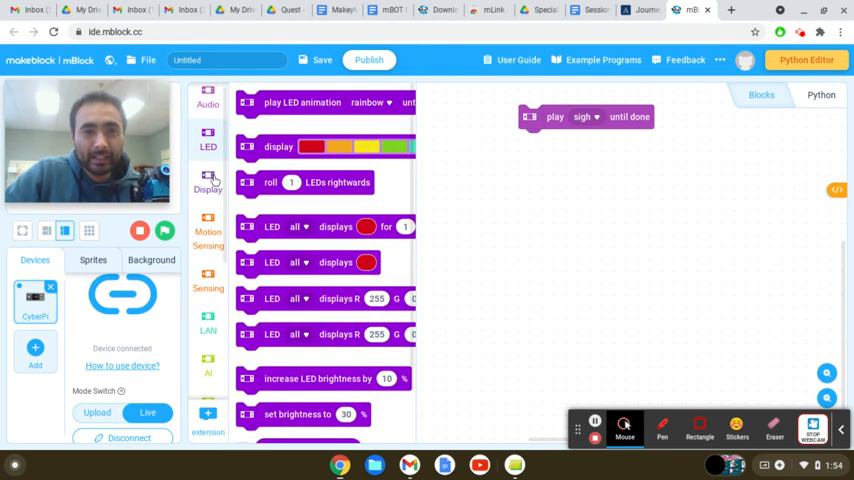
click(208, 183)
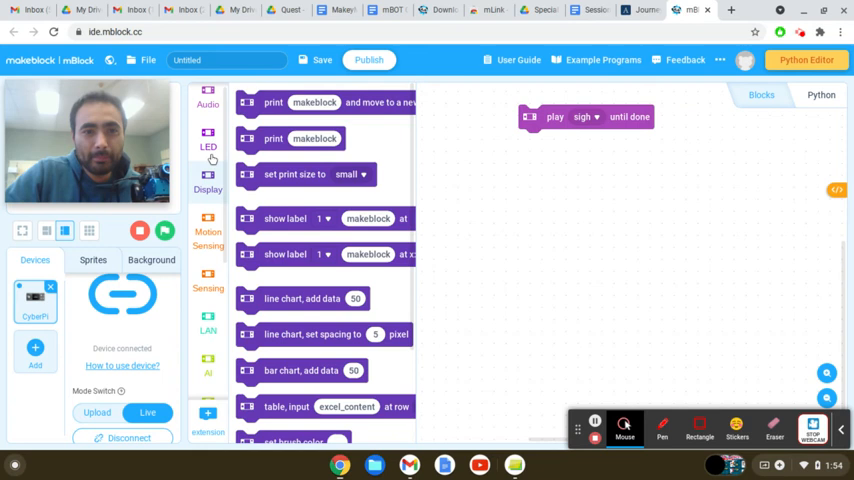
click(208, 141)
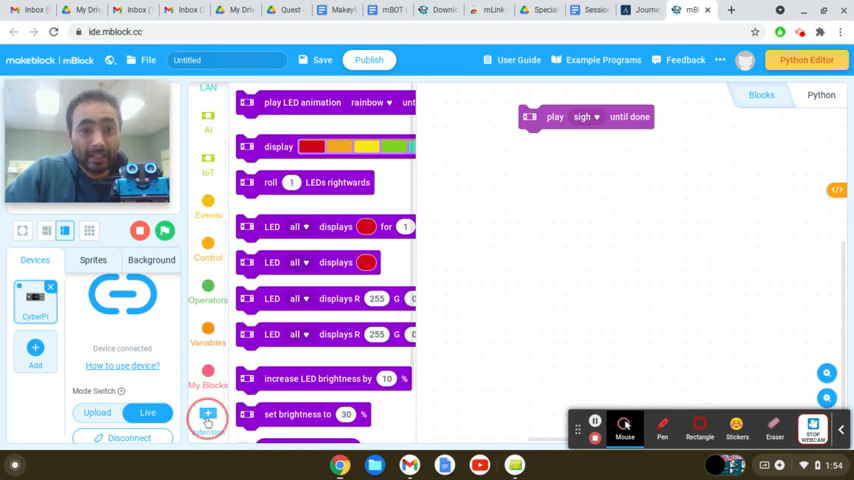
click(207, 416)
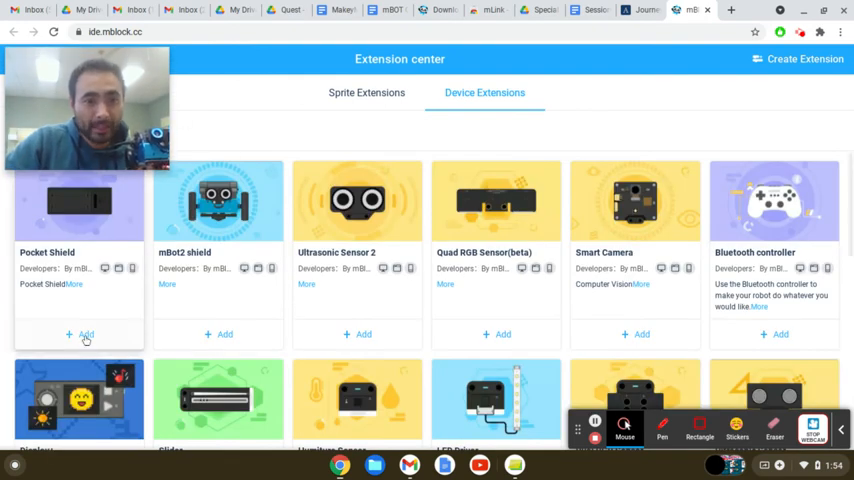
Step: Add the Pocket Shield, mBot2 shield and Ultrasonic Sensor 2 device extensions
click(86, 334)
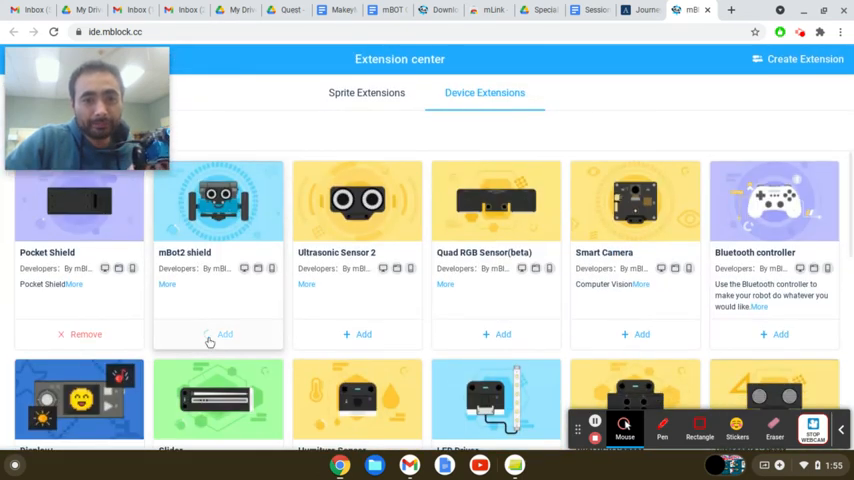
click(218, 334)
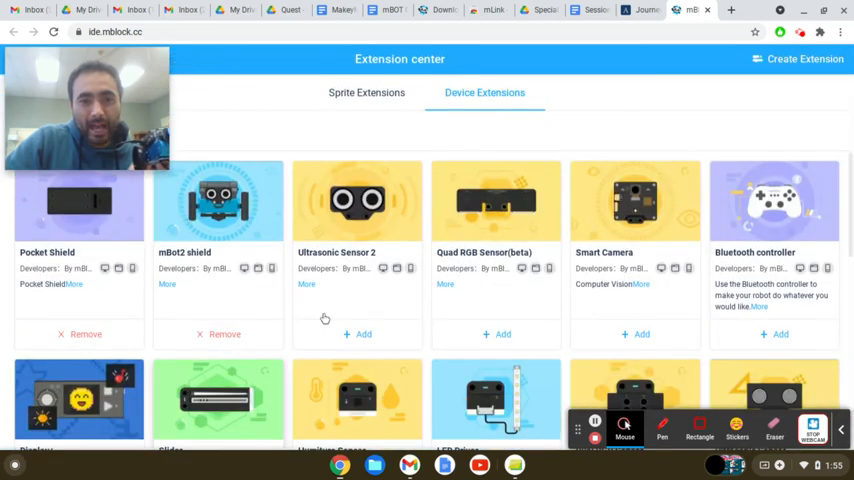
click(363, 334)
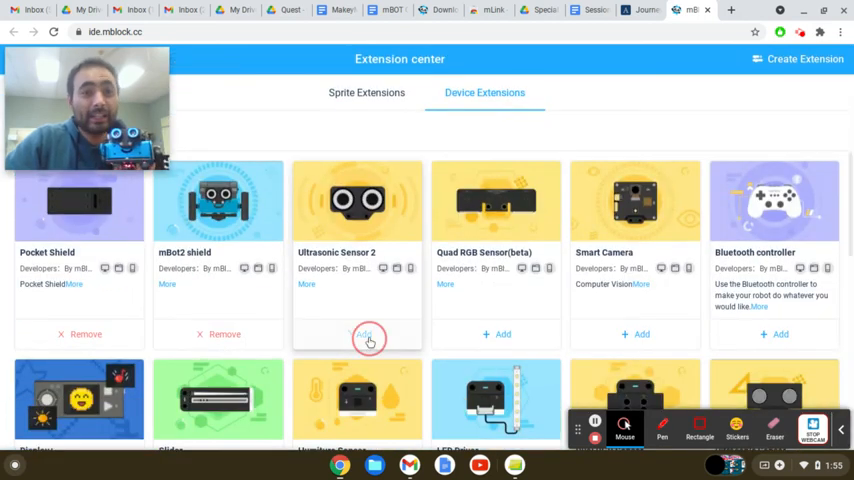
click(363, 334)
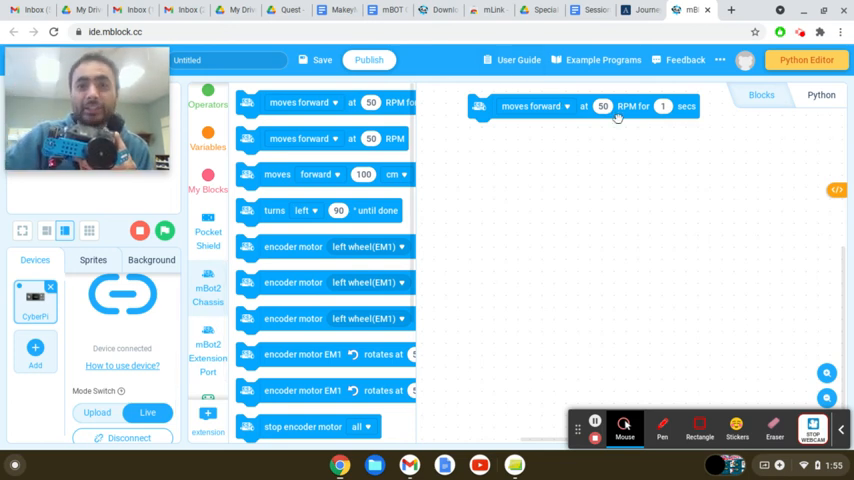
Step: Set the forward move to 100 RPM for 2 secs, followed by turn left 90°
click(585, 106)
text(100)
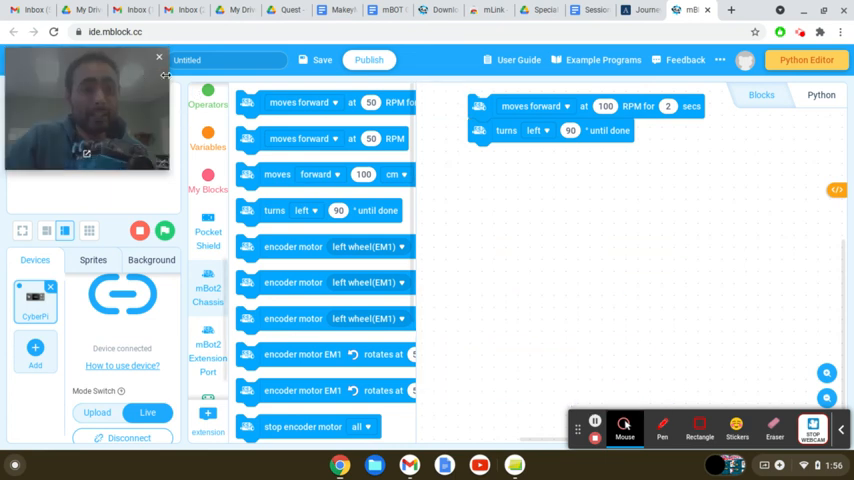
click(159, 57)
text(Testing)
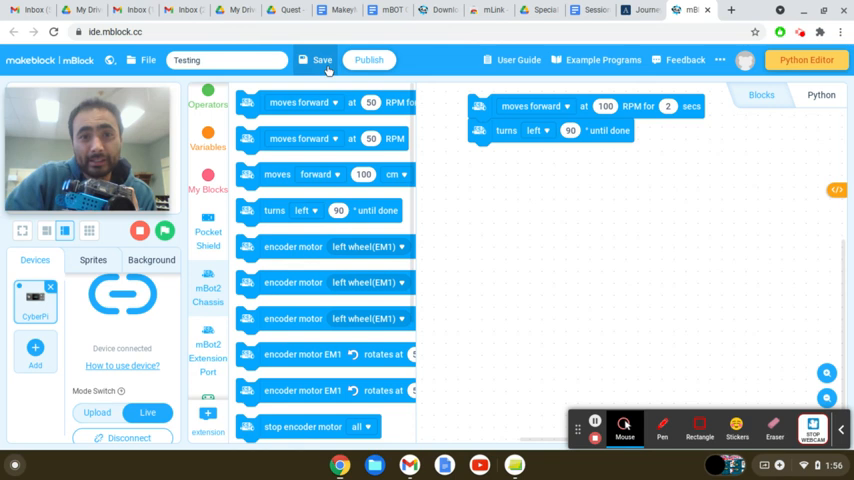
Step: Save the 'Testing' project, bringing up the Makeblock login prompt
click(322, 59)
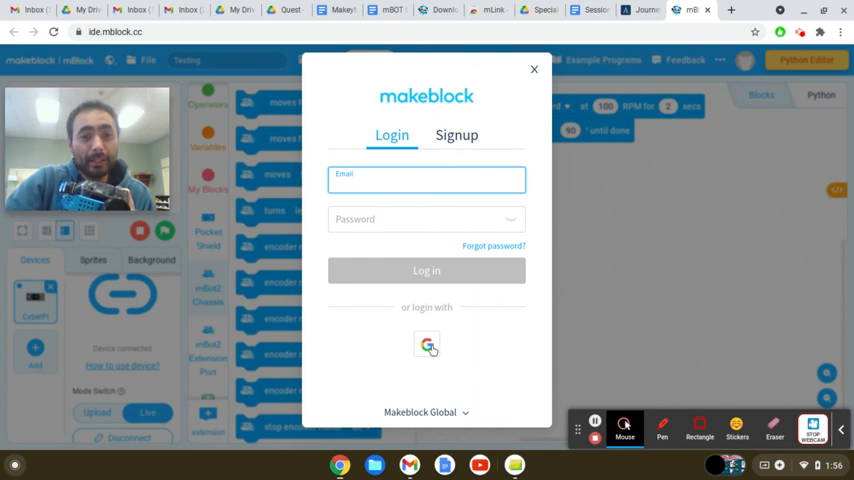
Step: Sign in to Makeblock with a Google account, then dismiss the leftover sign-in window
click(426, 343)
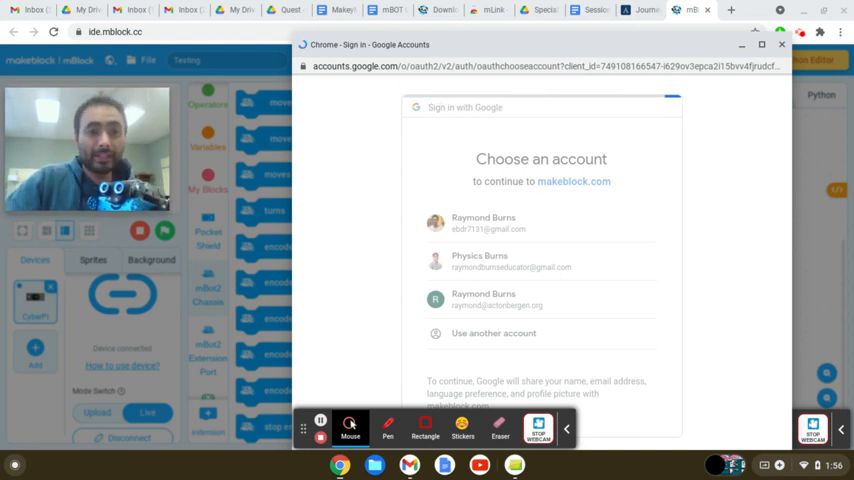
click(483, 222)
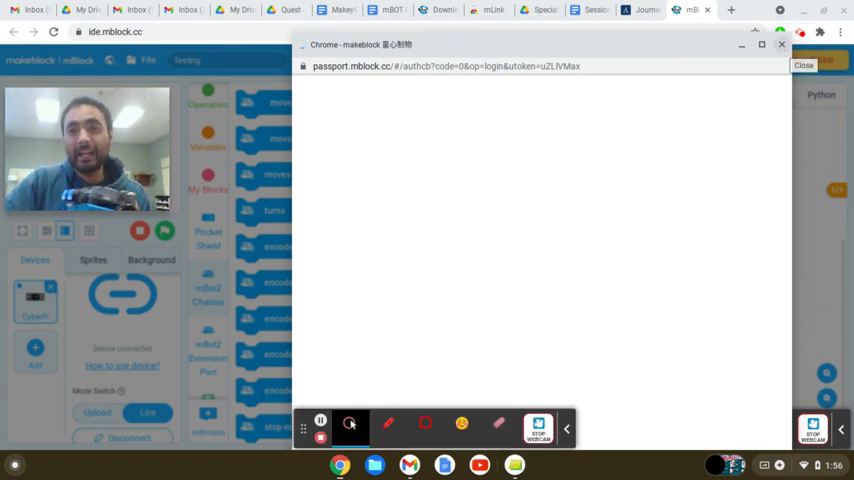
click(804, 65)
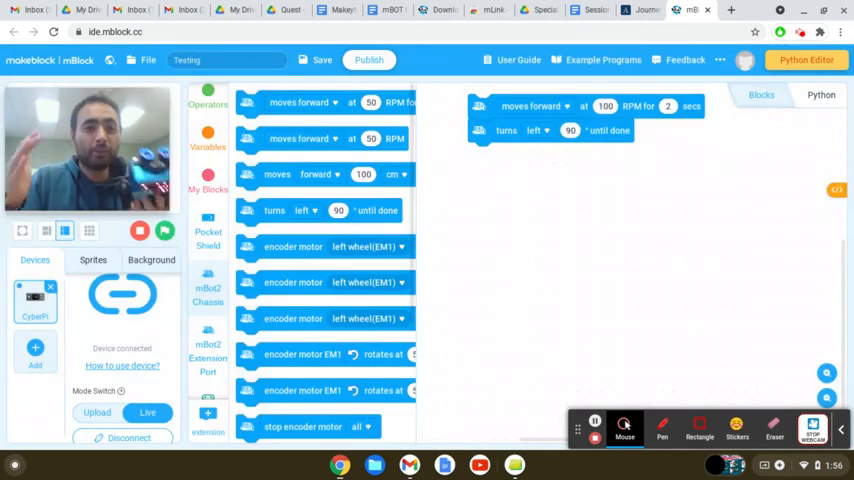